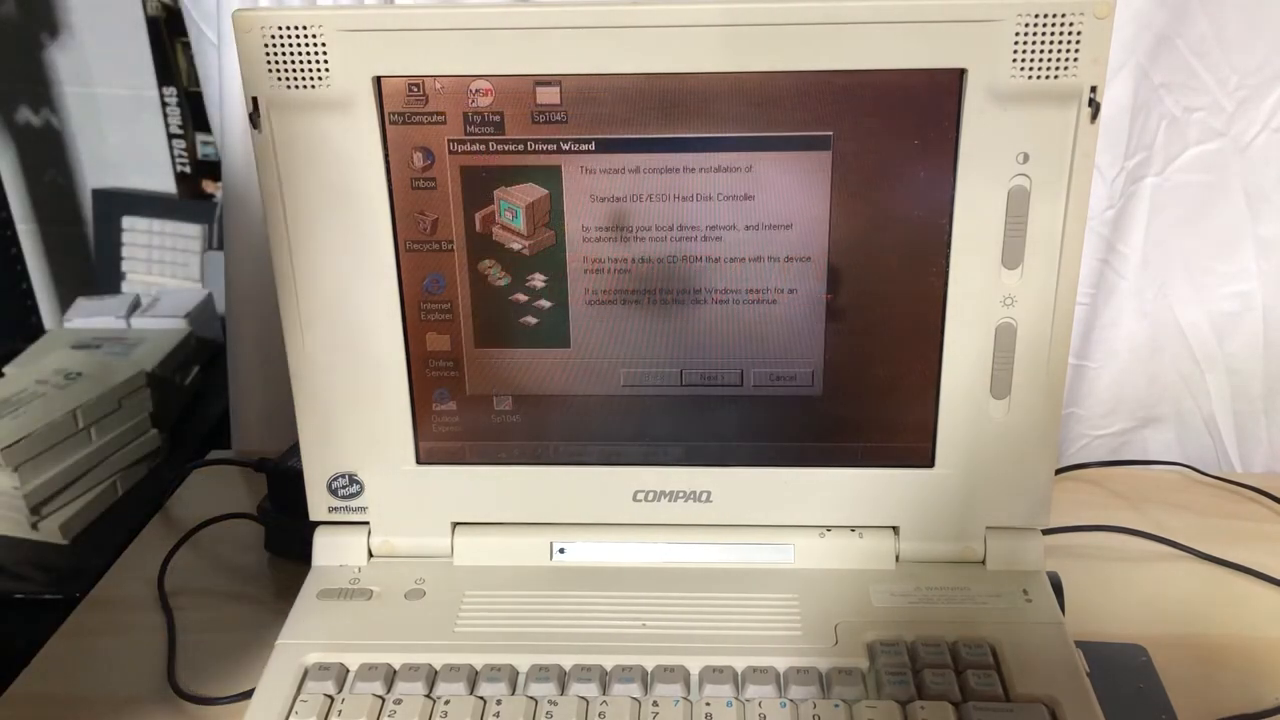
- Install the Standard IDE/ESDI Hard Disk Controller driver from the floppy so Transcend (D:) opens
click(710, 377)
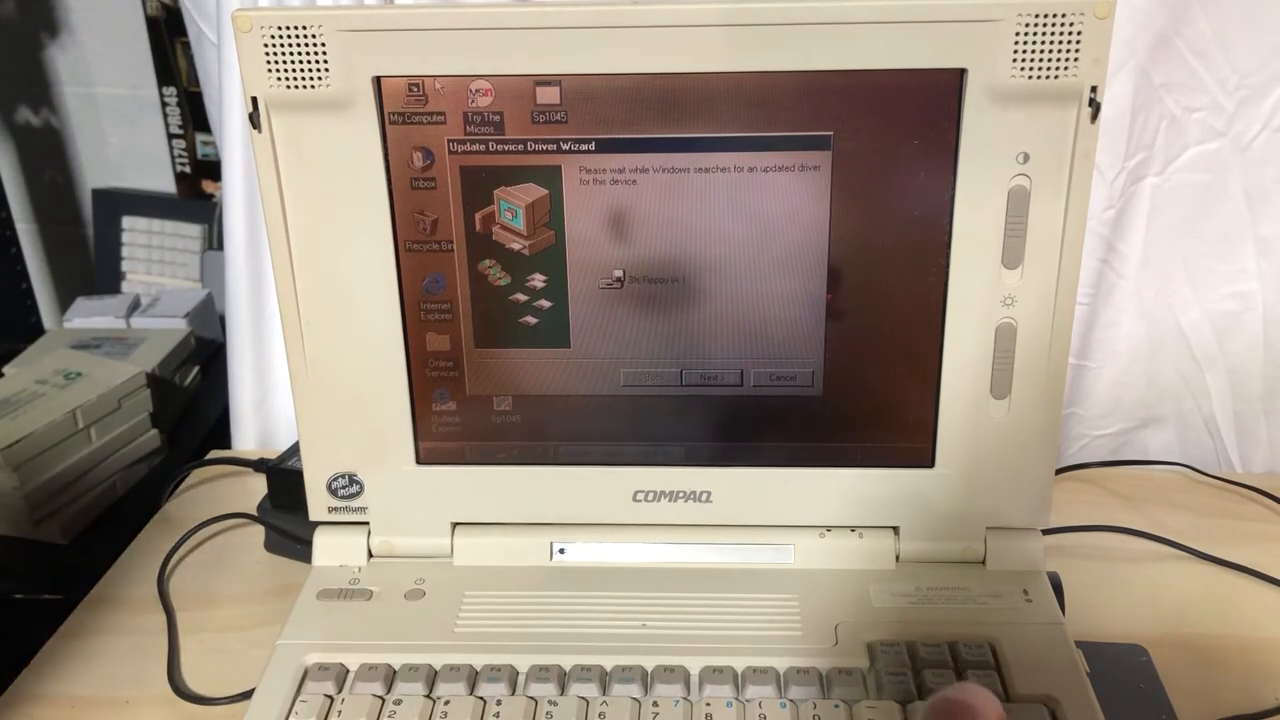
click(710, 377)
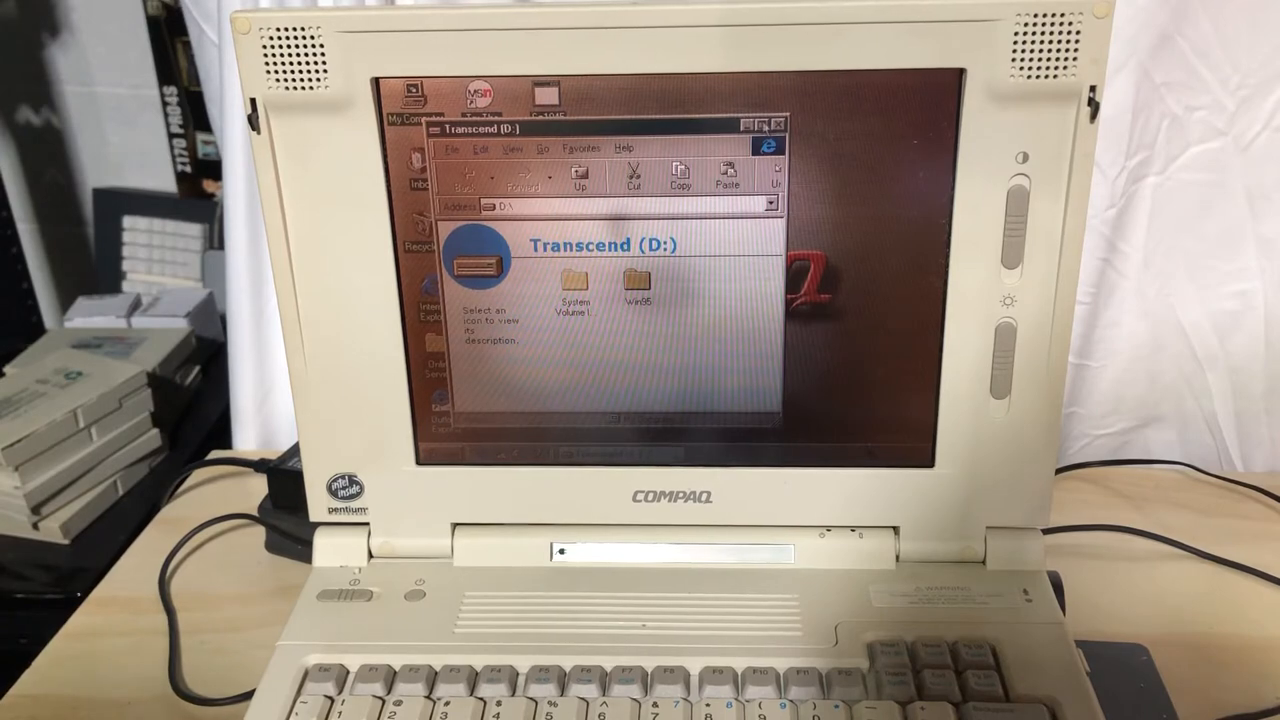
- Close the Transcend (D:) Explorer window
click(783, 123)
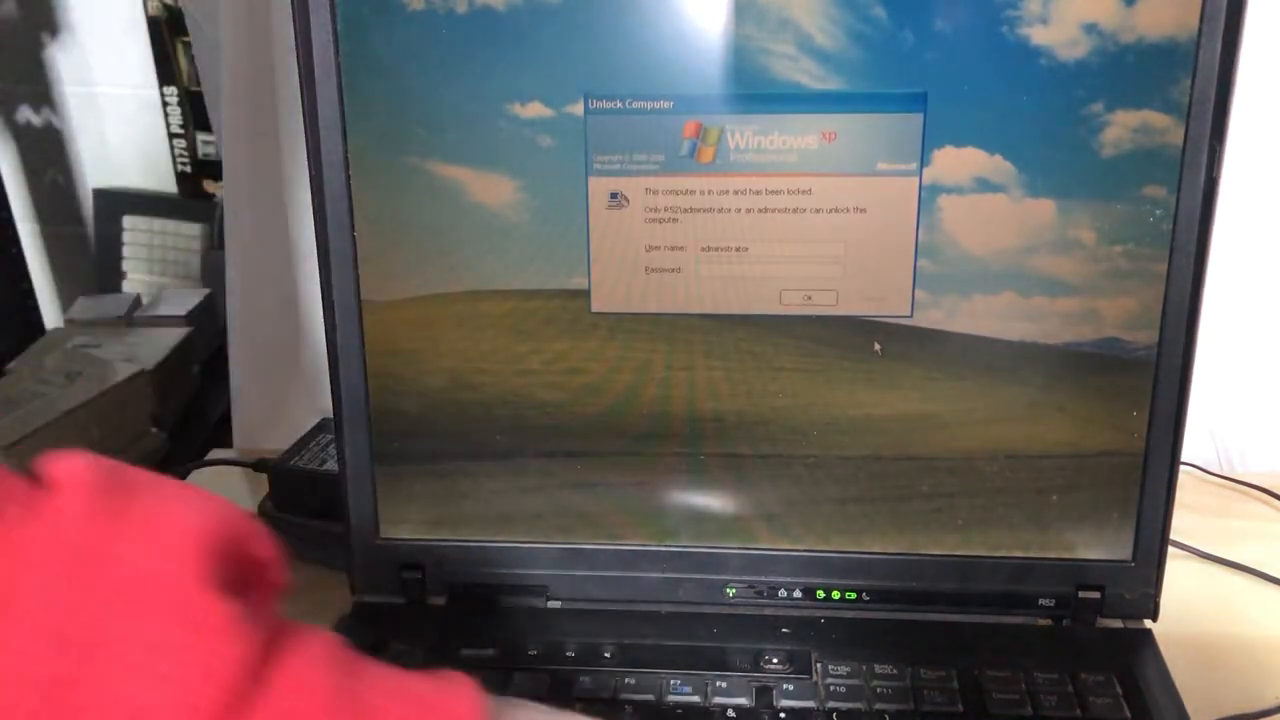
- Enter the administrator password in the Unlock Computer prompt
click(808, 298)
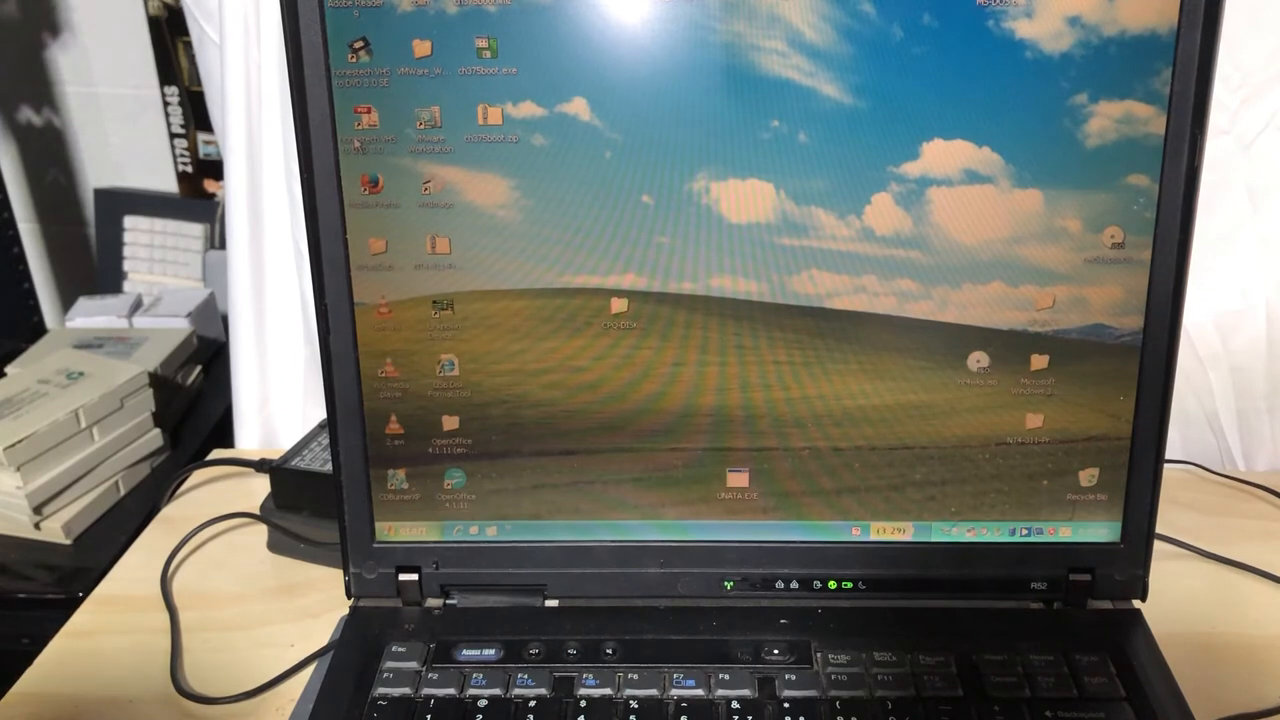
- Open Device Manager from My Computer's System Properties Hardware tab
click(400, 530)
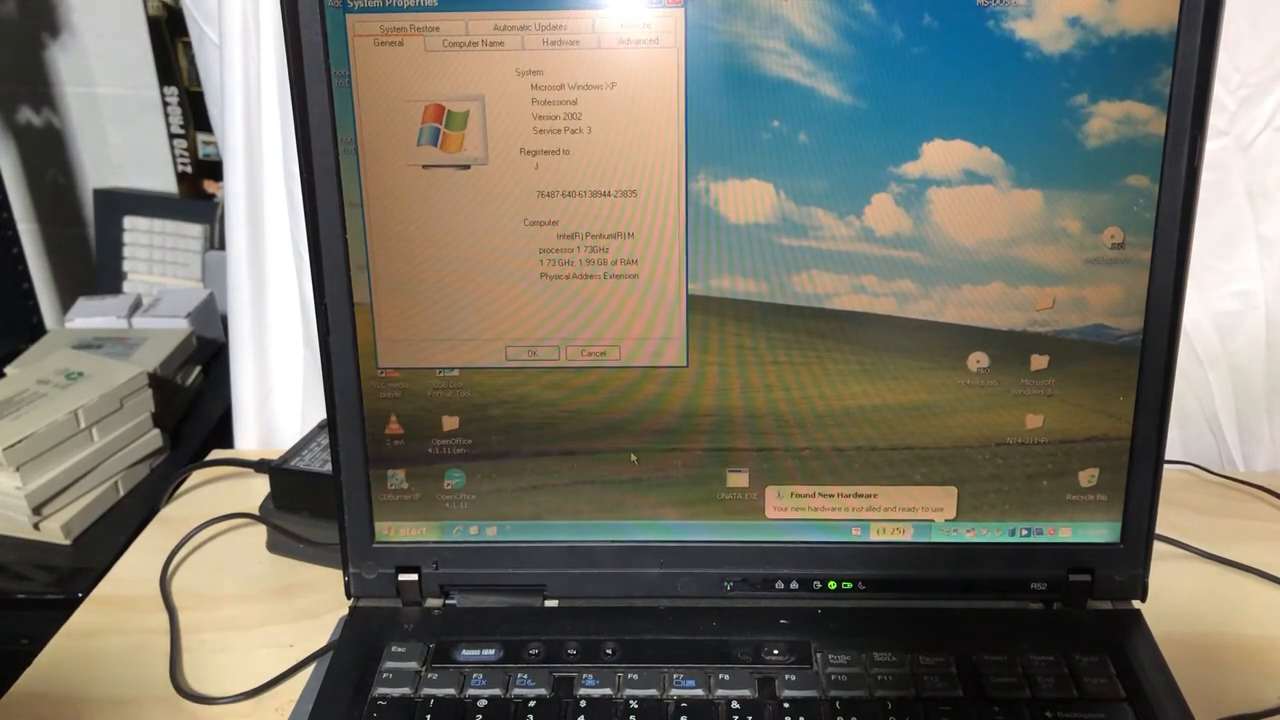
click(560, 41)
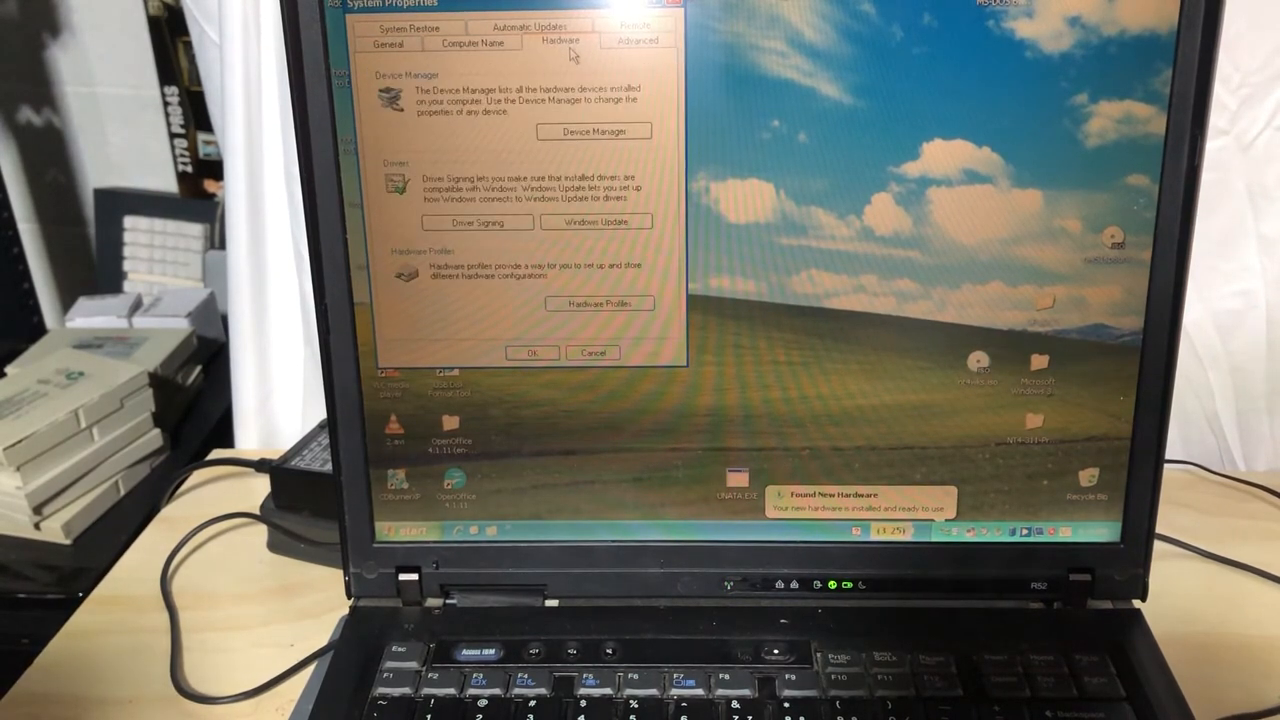
click(593, 131)
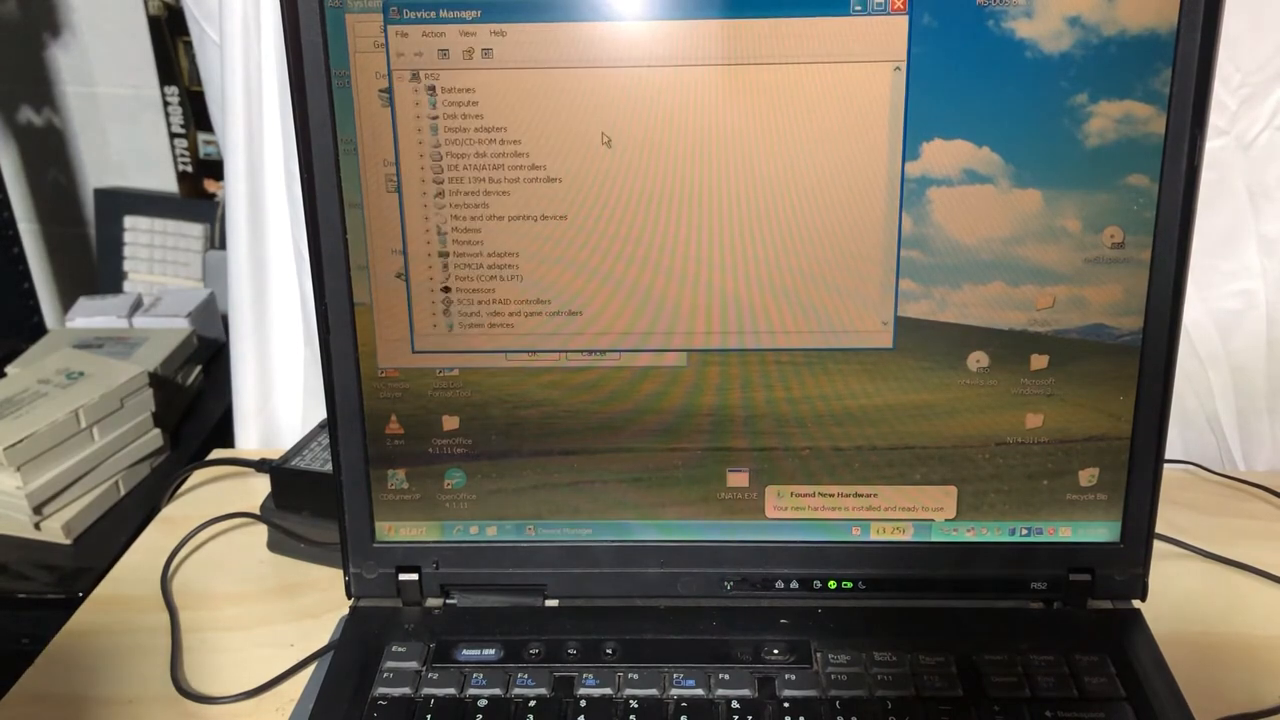